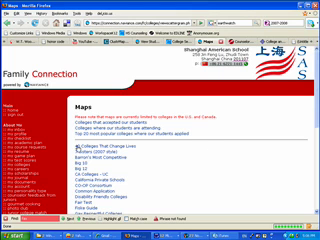
mouse_move(200, 126)
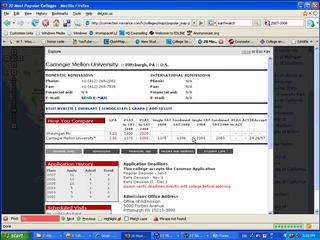
scroll("down", 3)
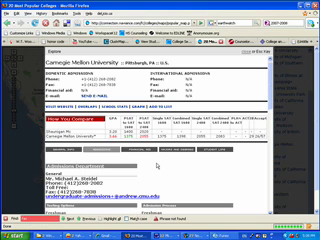
scroll("down", 3)
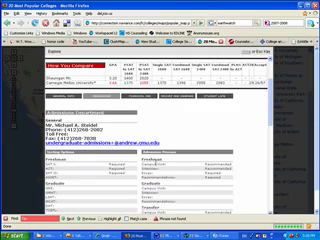
scroll("down", 3)
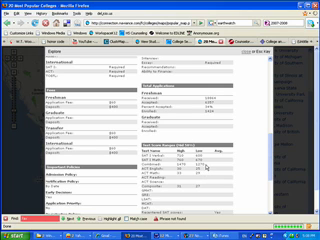
scroll("down", 3)
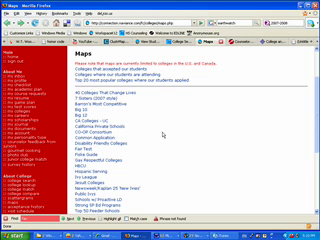
mouse_move(160, 132)
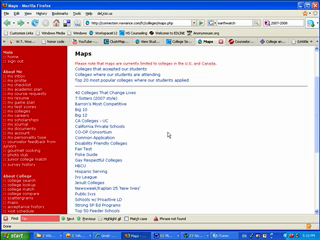
mouse_move(164, 132)
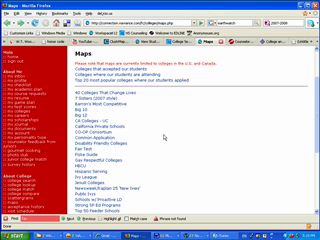
scroll("down", 3)
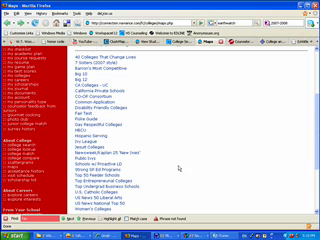
scroll("down", 3)
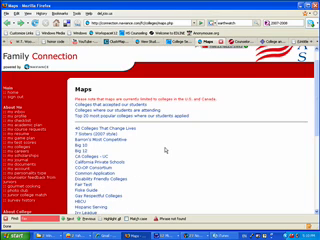
scroll("down", 3)
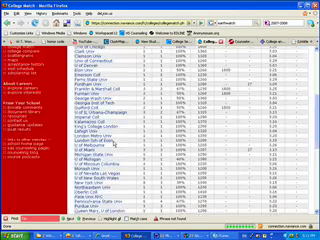
scroll("down", 3)
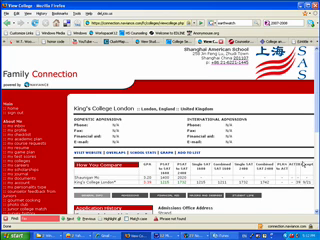
scroll("down", 3)
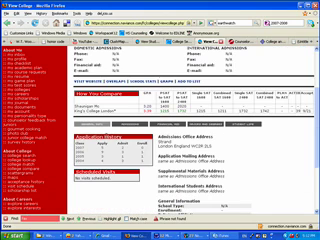